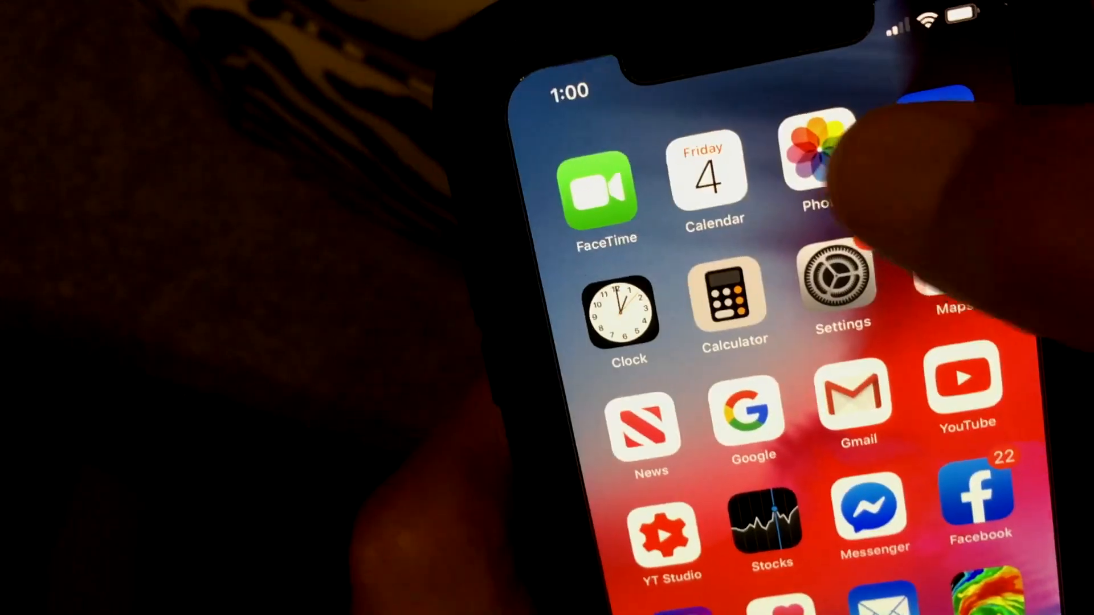
Open the Palm Beach beach selfie from the photo library.
{"action": "left_click", "coordinate": [820, 160]}
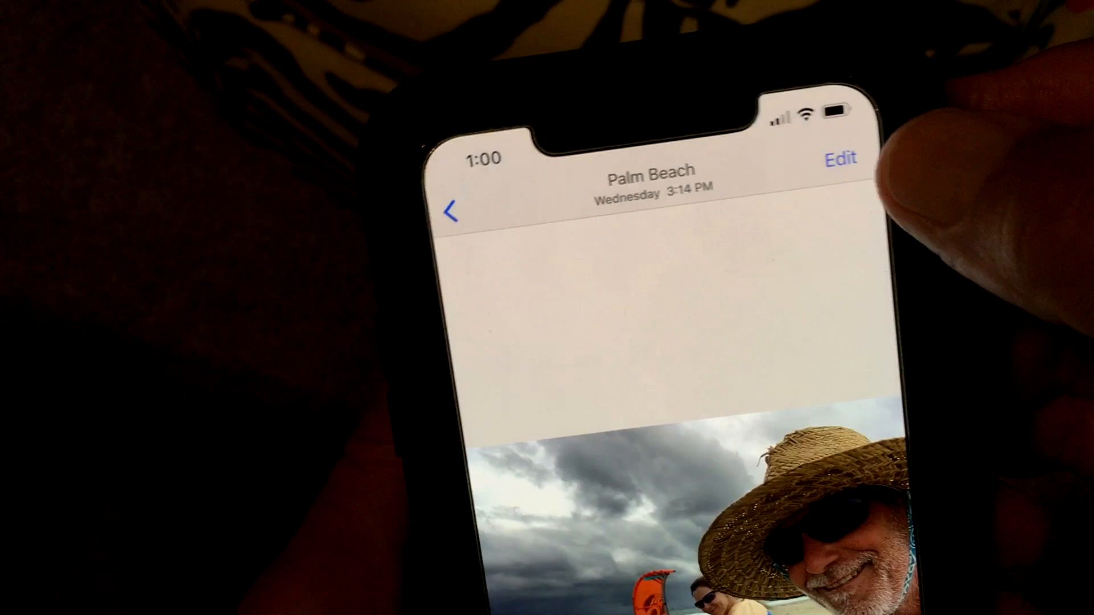
{"action": "left_click", "coordinate": [842, 158]}
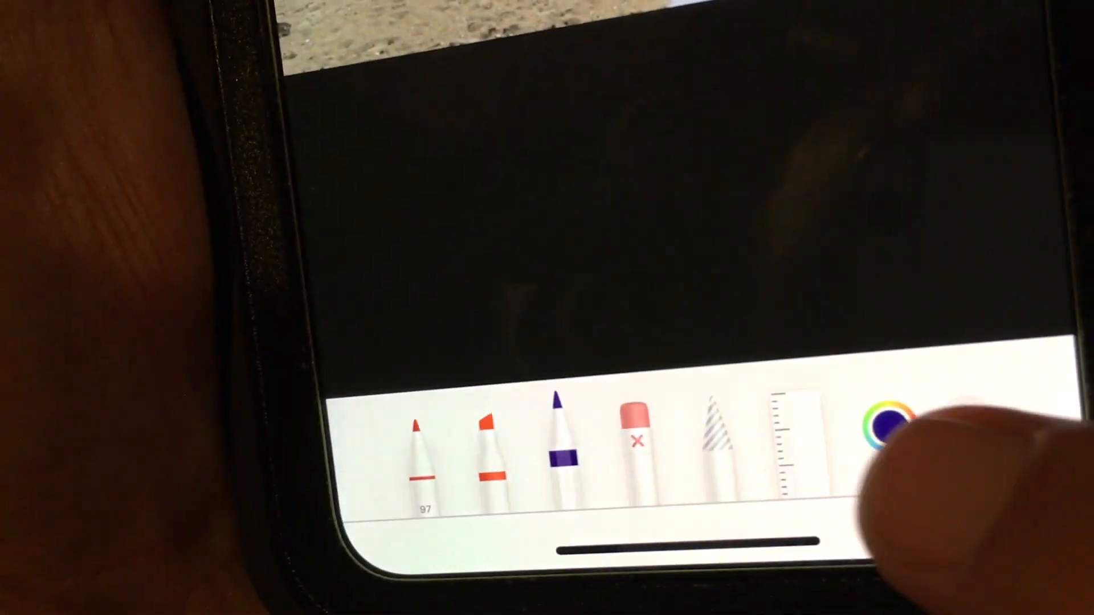
Choose blue as the pen colour and set the stroke to its thickest width at full opacity.
{"action": "left_click", "coordinate": [884, 429]}
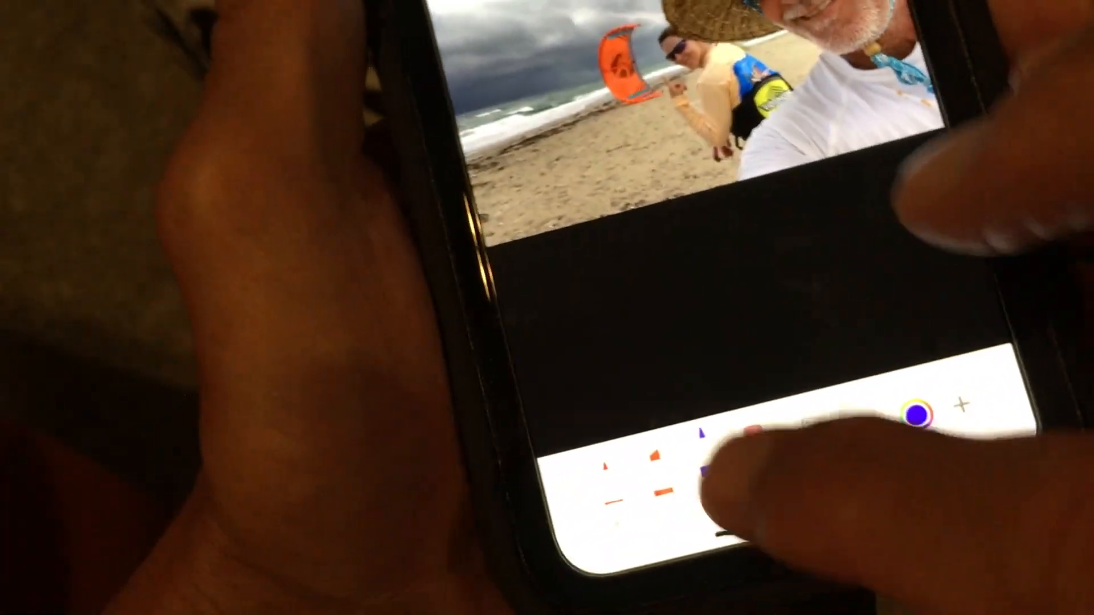
{"action": "left_click", "coordinate": [704, 461]}
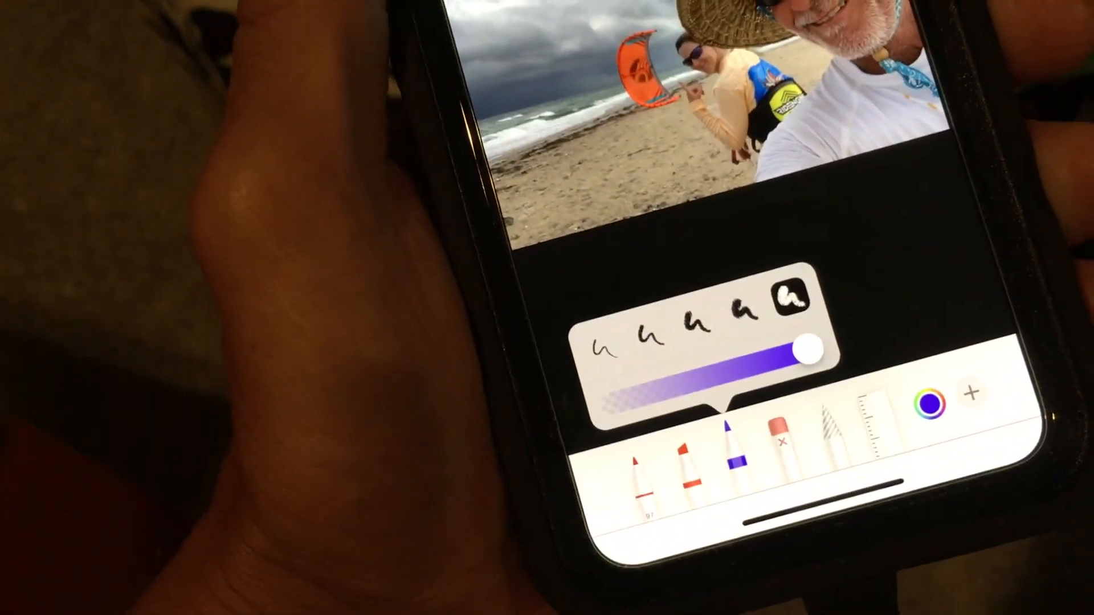